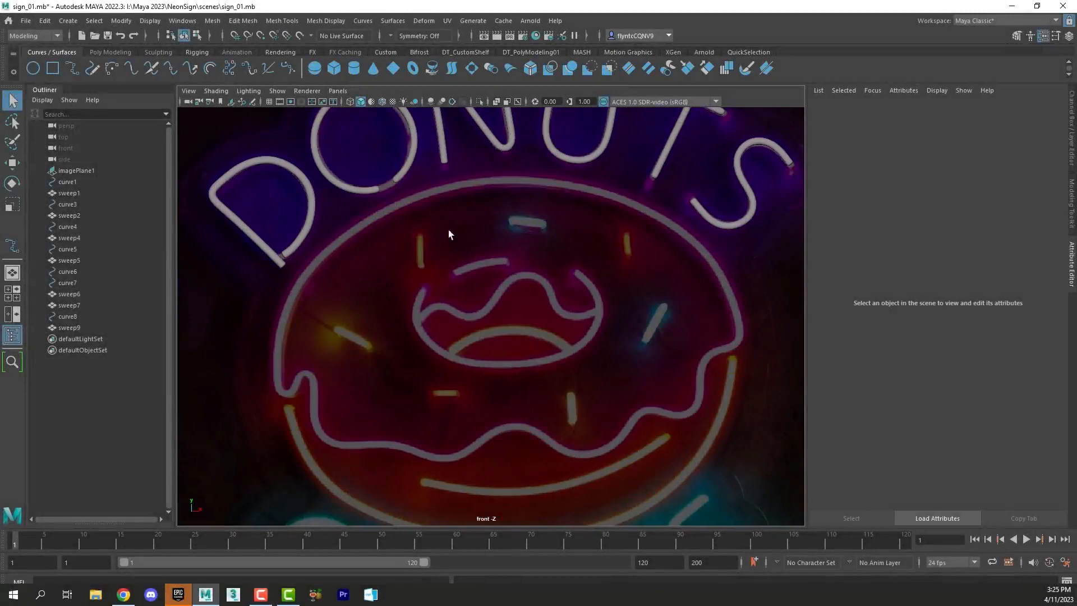
mouse_move(552, 341)
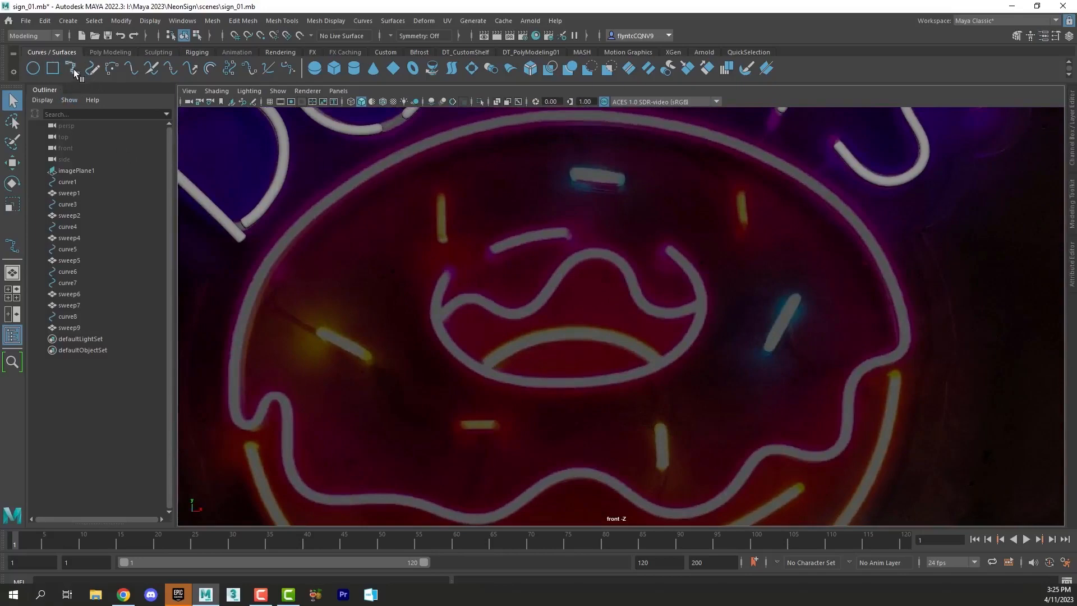
mouse_move(72, 68)
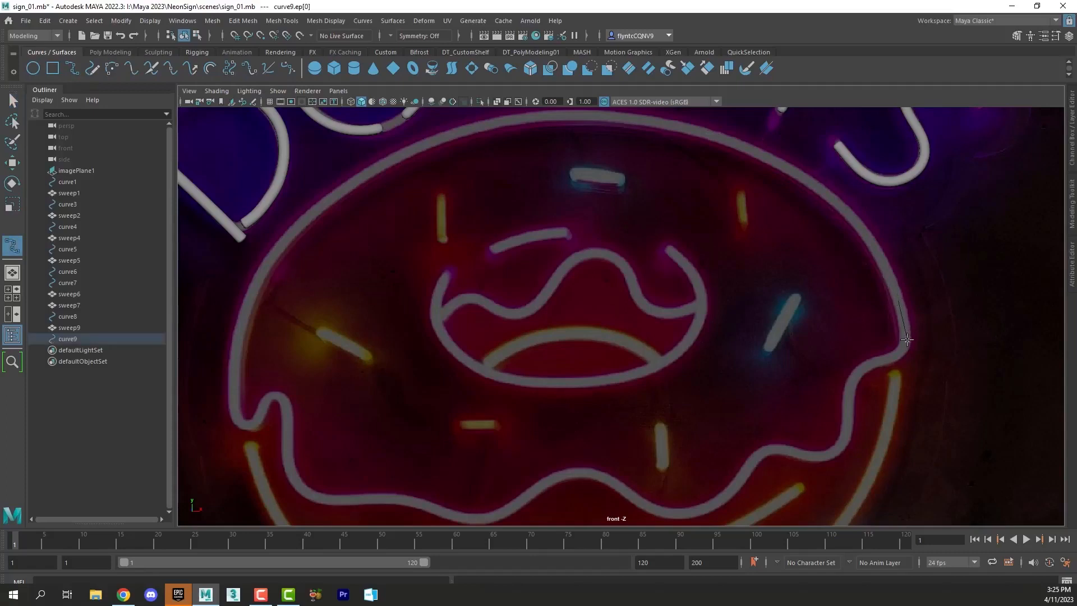
Step: Place EP points down the right and bottom icing waves, then complete curve9
click(872, 362)
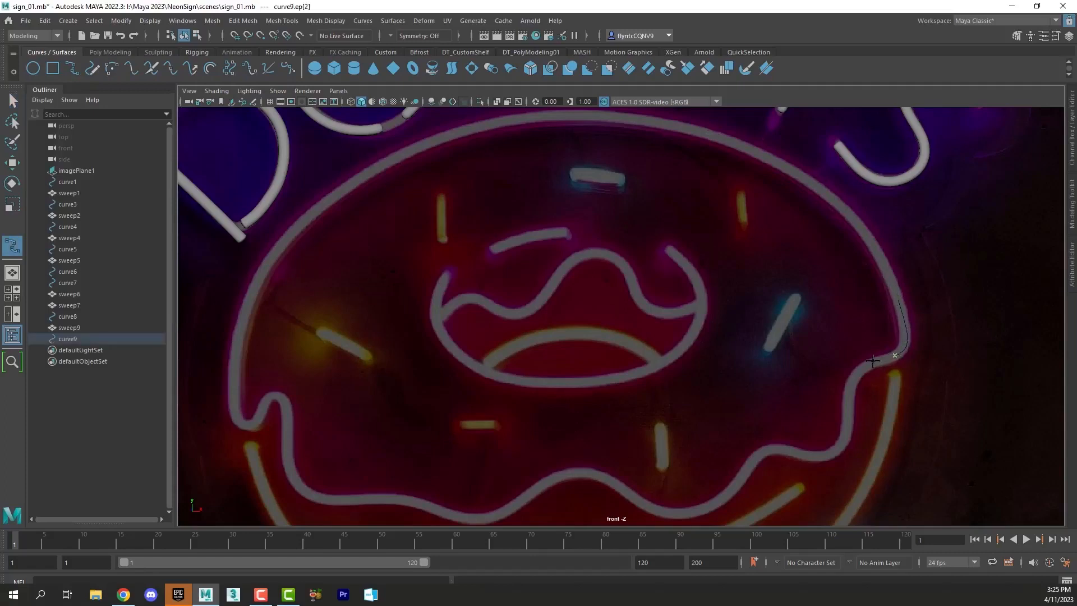
click(847, 389)
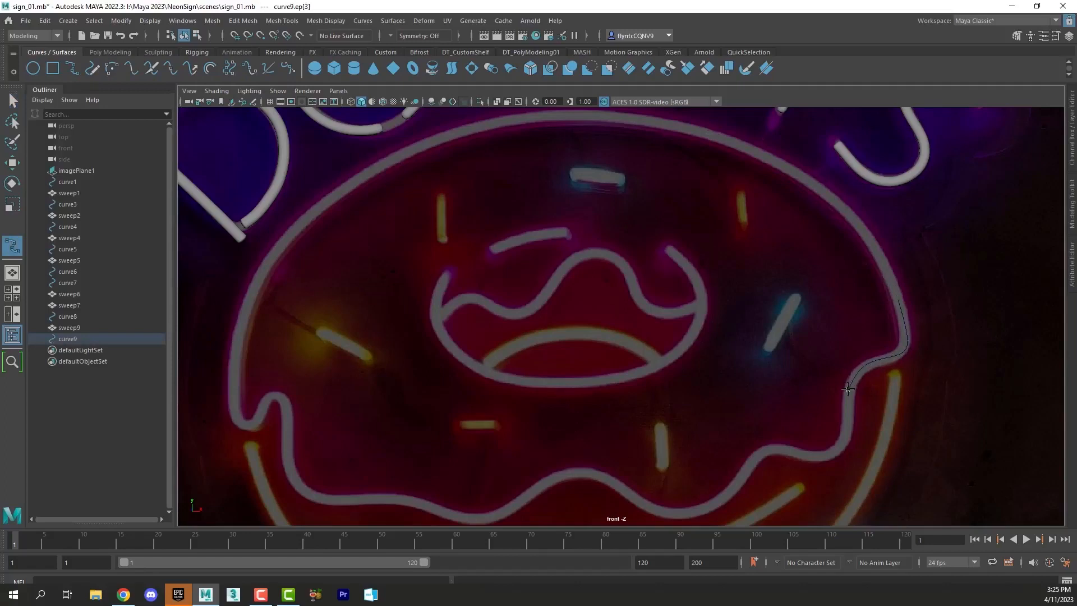
click(847, 431)
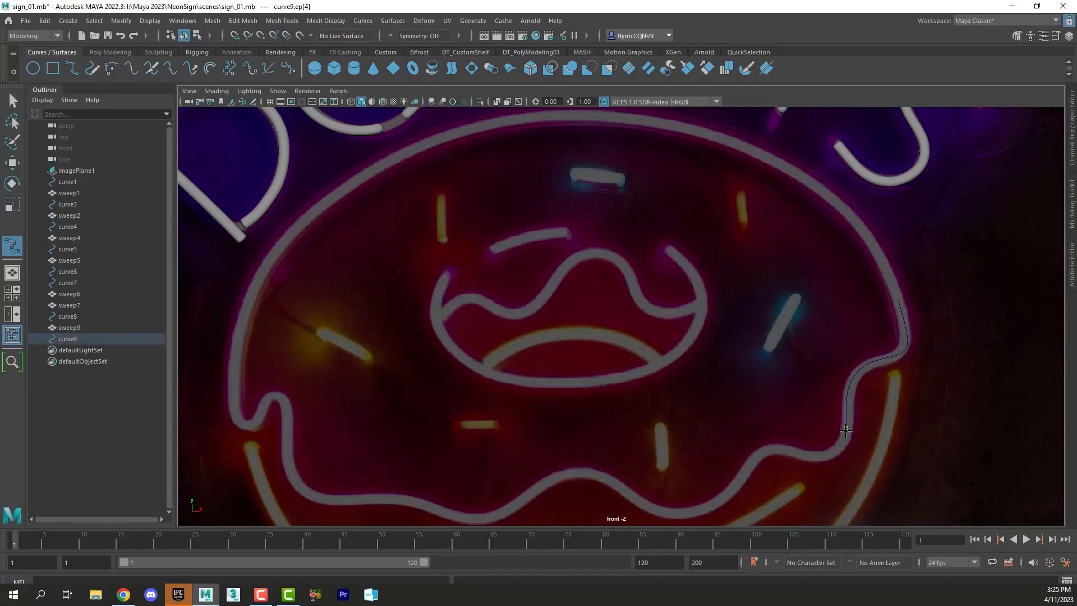
click(824, 457)
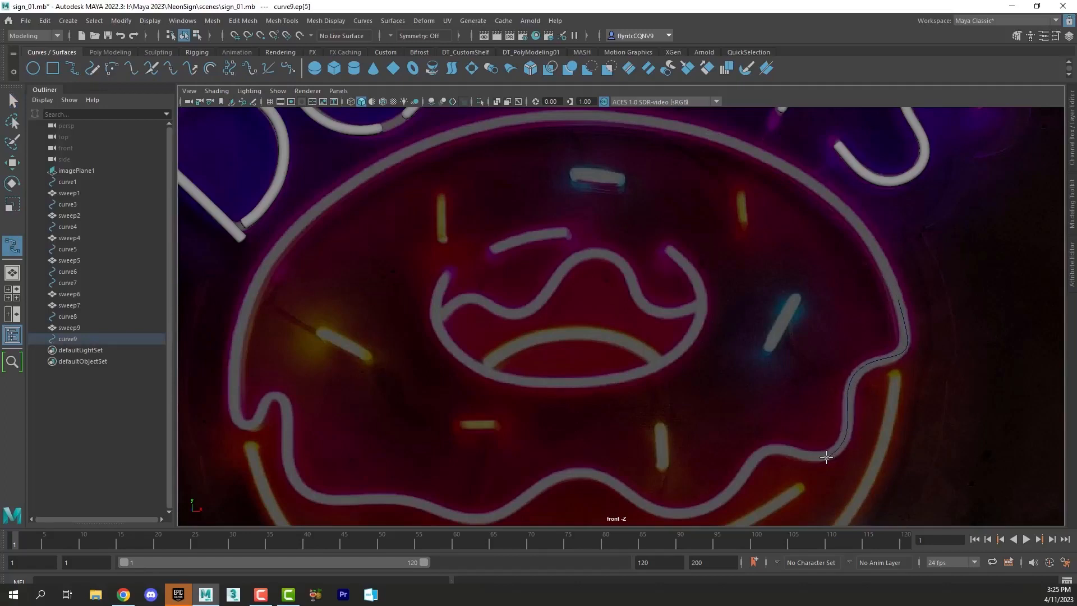
click(784, 449)
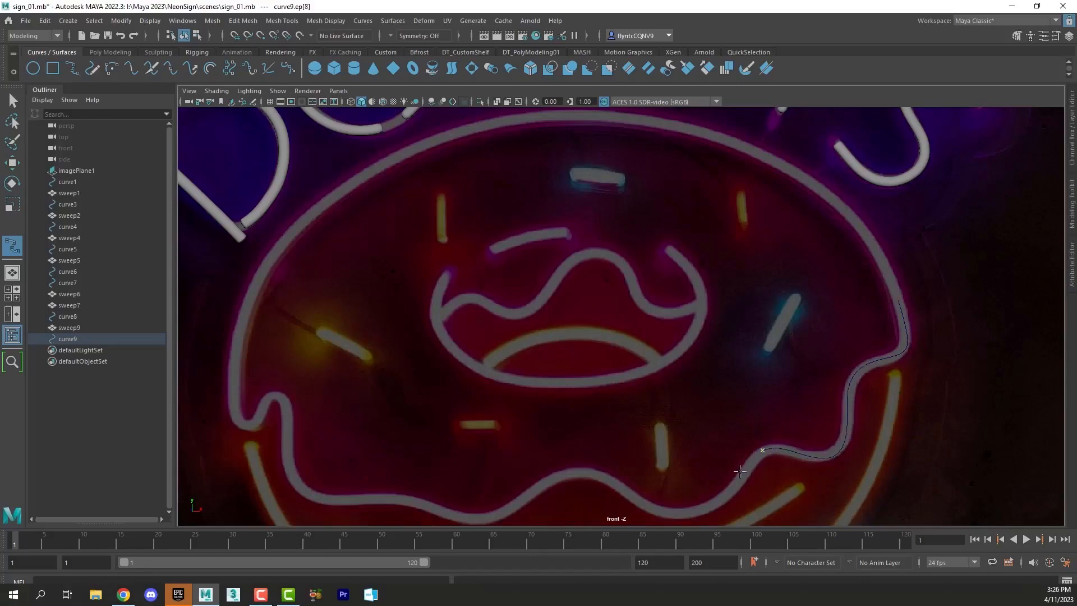
click(705, 510)
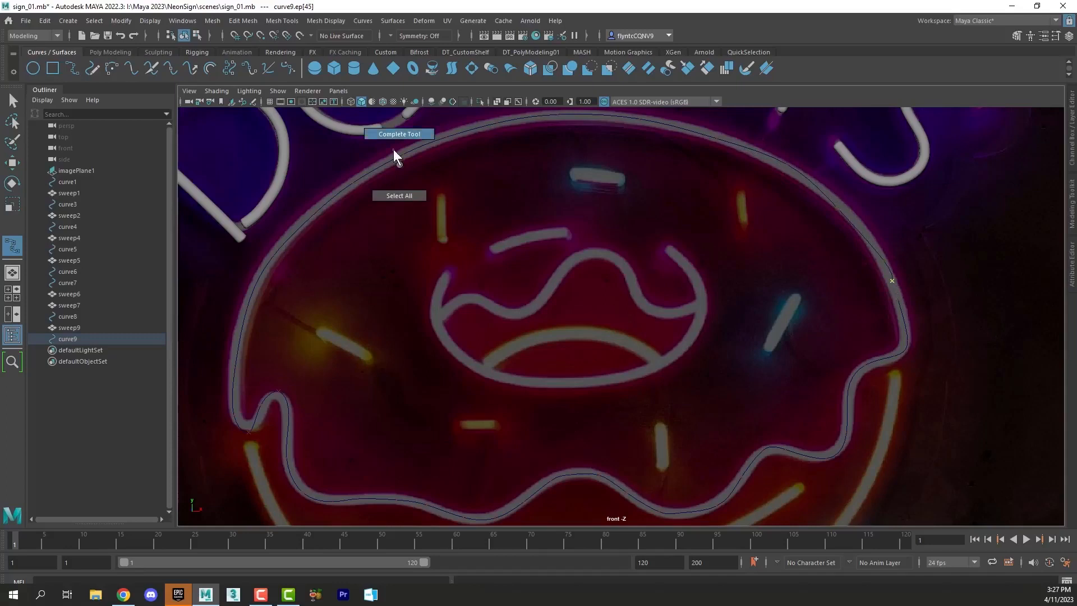
click(398, 133)
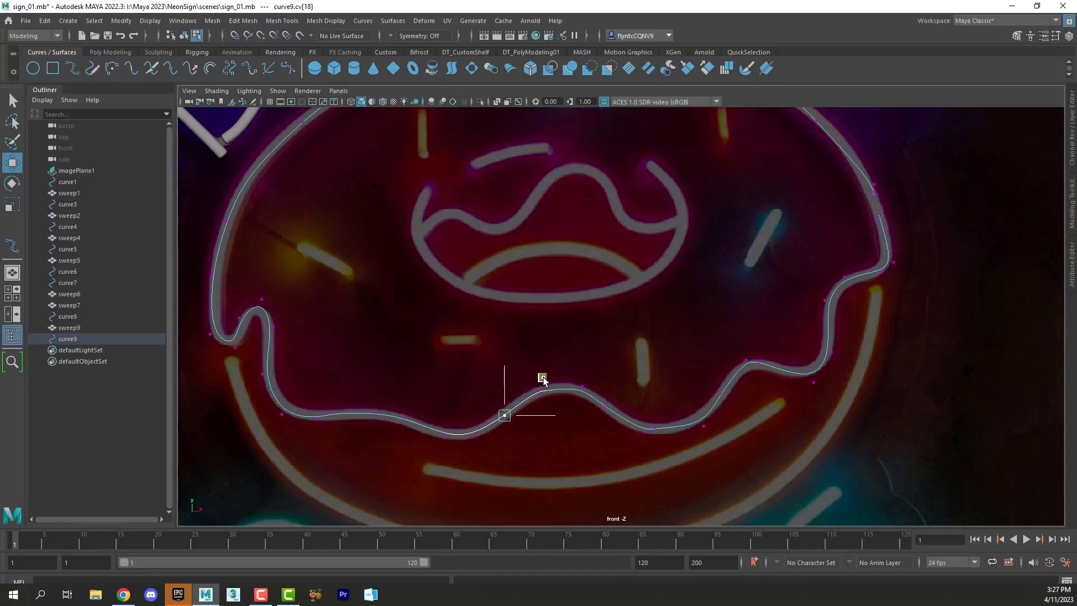
Step: Drag curve9's control vertices up onto the icing waves of the neon tube
drag(505, 415, 556, 381)
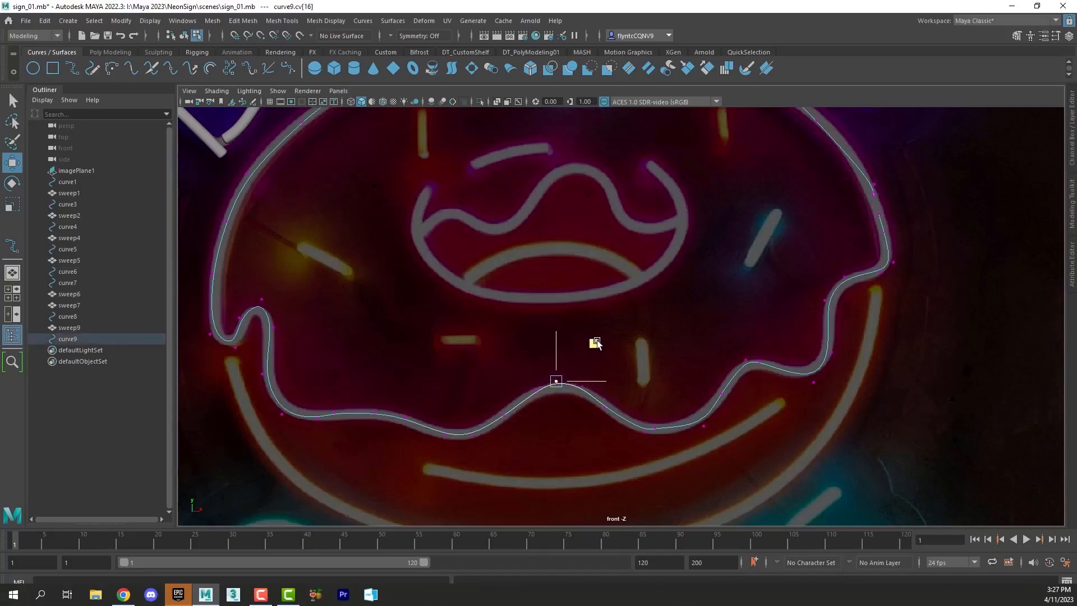
drag(557, 382, 670, 433)
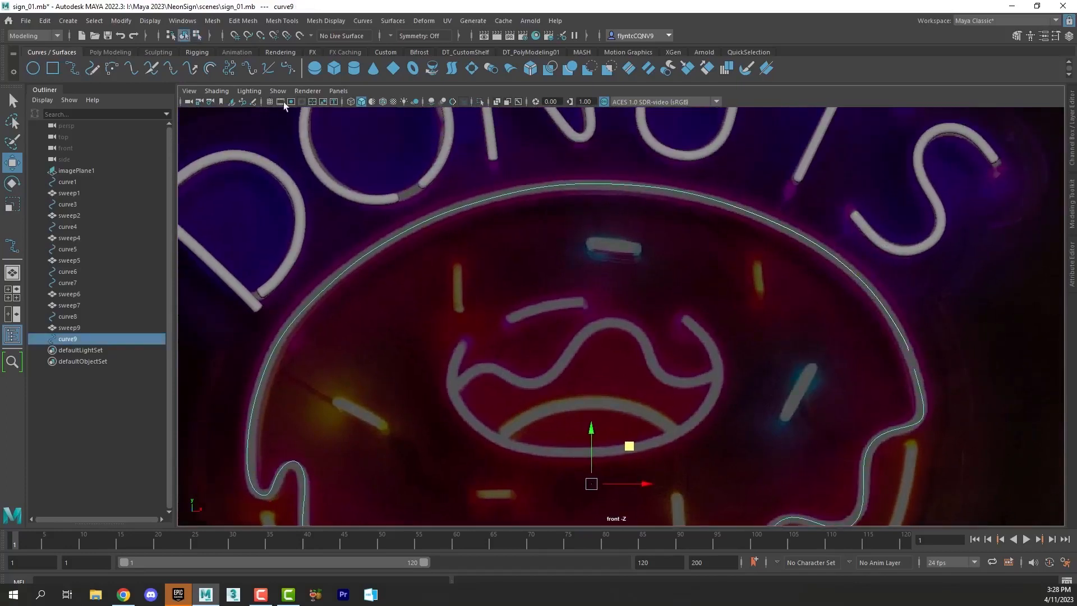
Step: Create a Sweep Mesh tube (sweep10) along curve9 and show its sweepMeshCreator settings
click(68, 20)
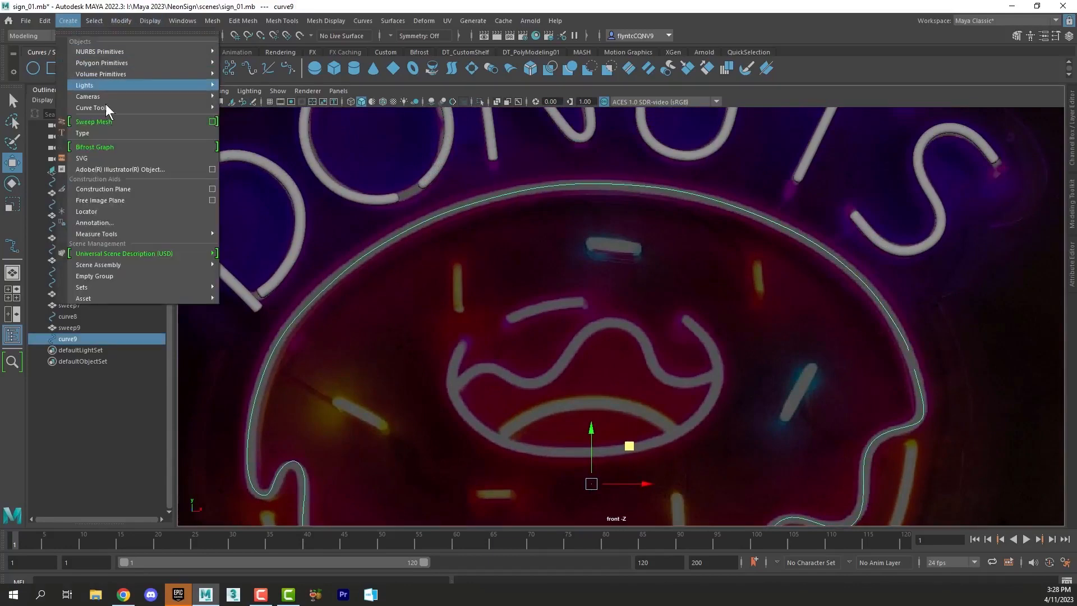
click(93, 121)
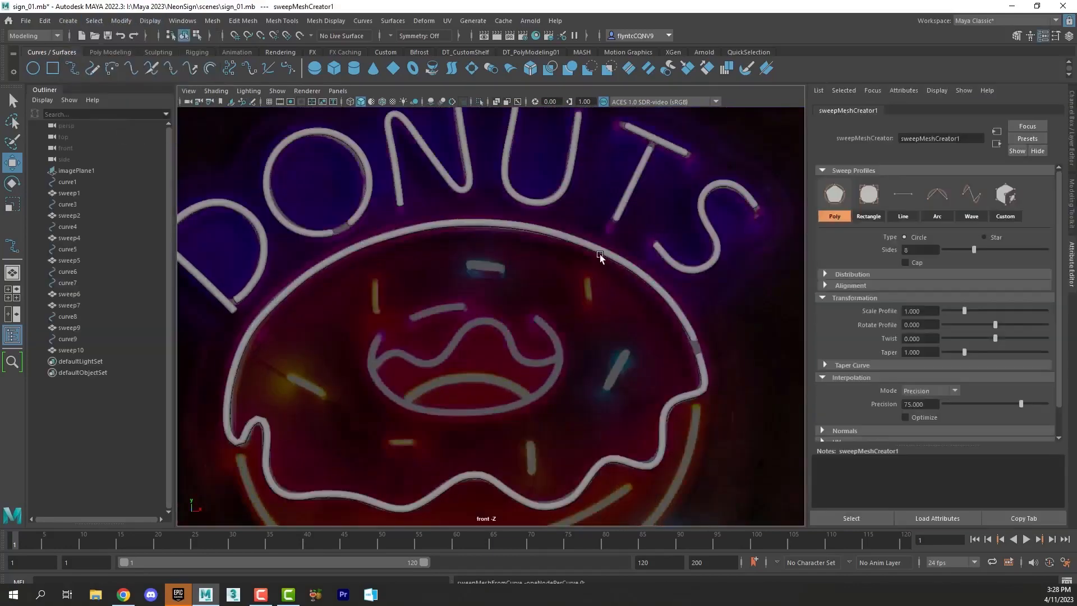
click(70, 350)
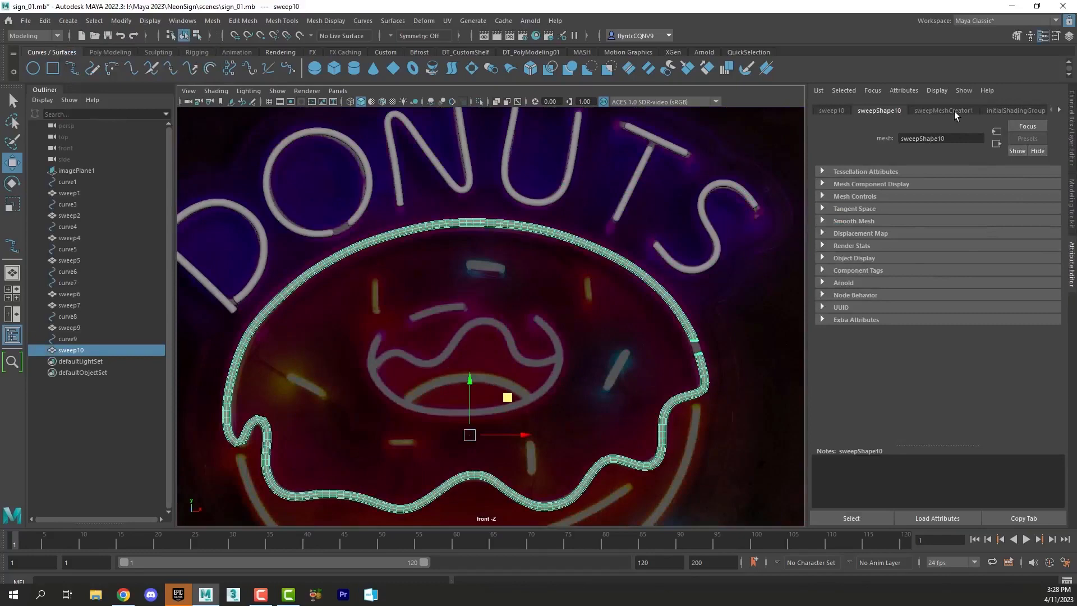
click(944, 110)
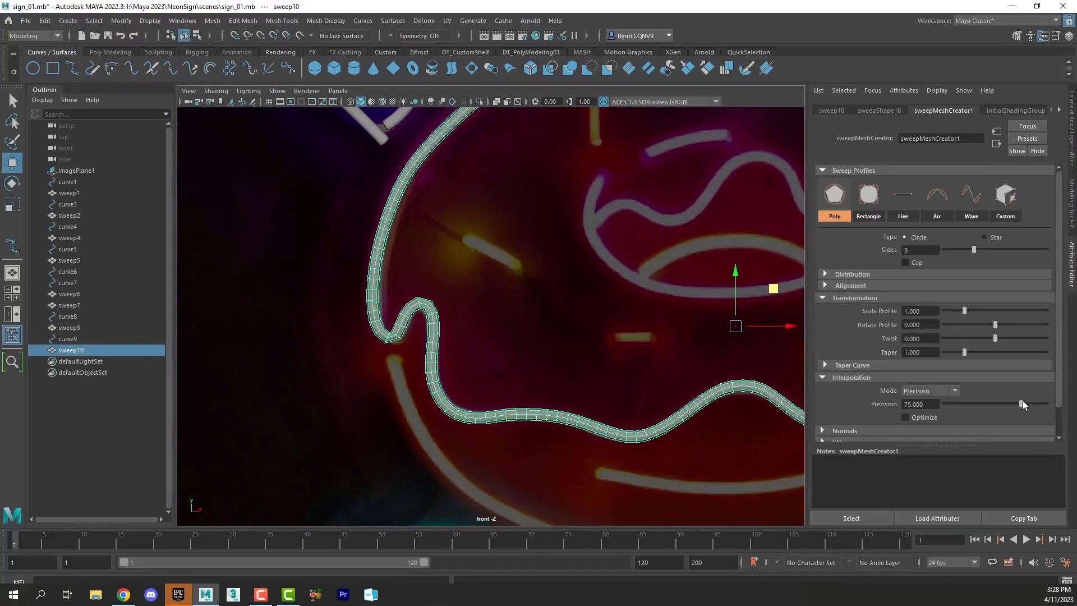
Step: Raise the tube's precision, cap its ends, and deselect the finished icing tube
drag(1020, 404, 1029, 404)
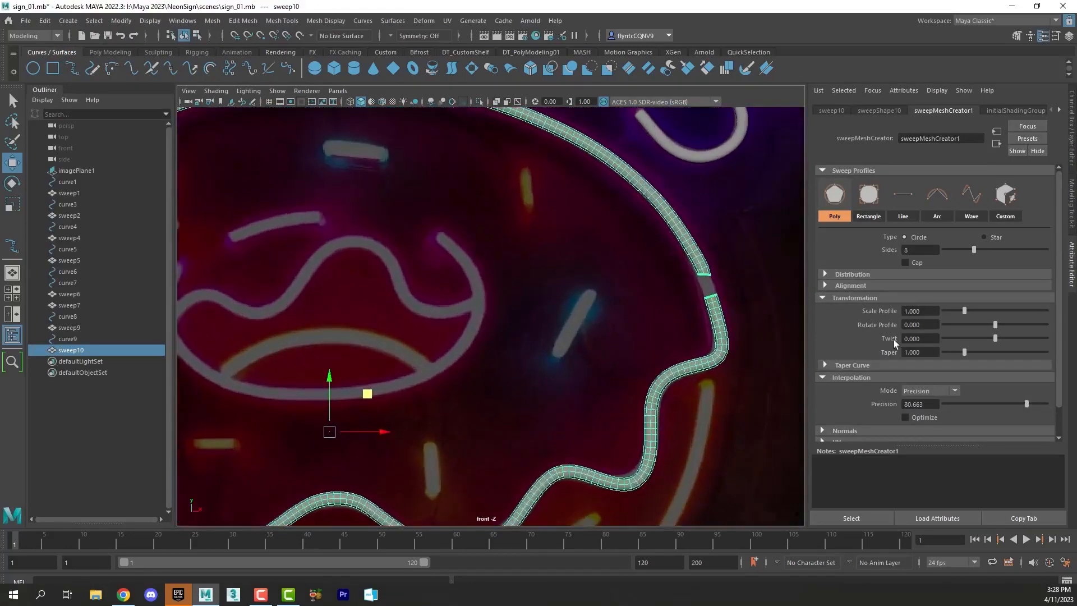
click(907, 262)
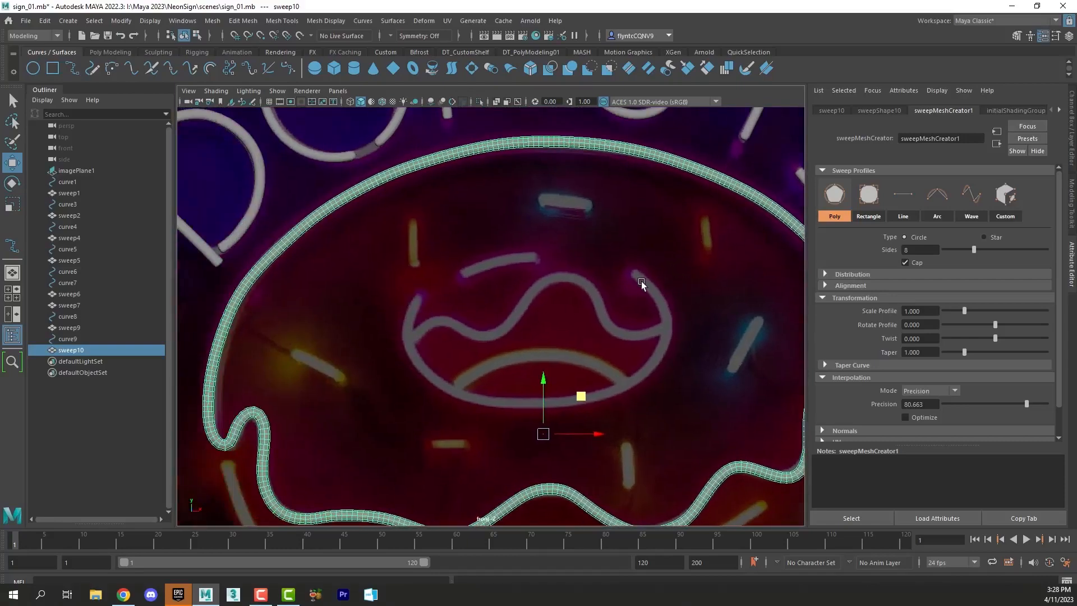
mouse_move(462, 155)
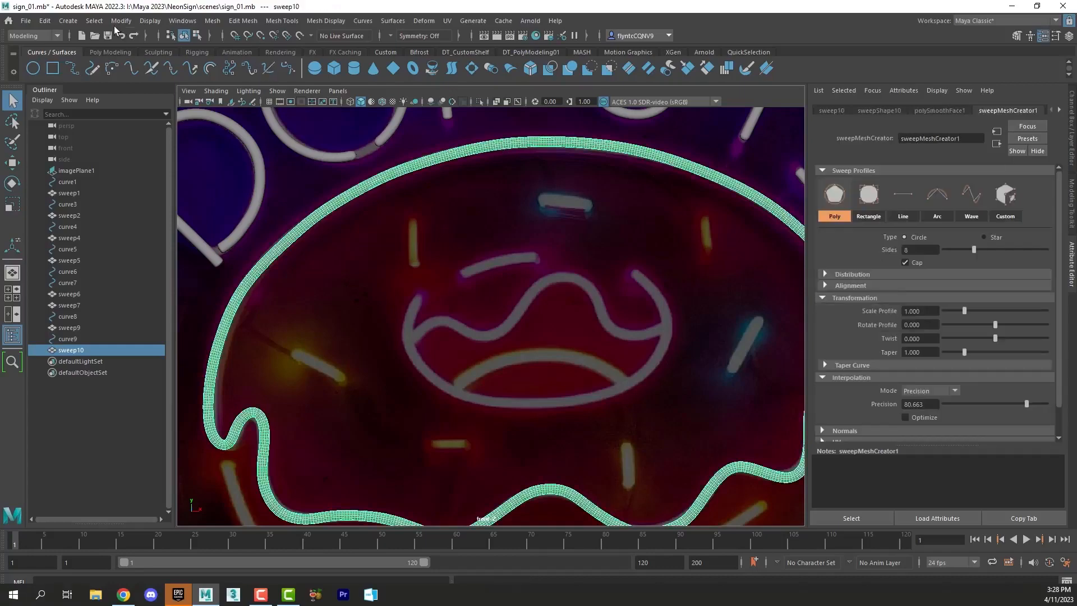
click(44, 20)
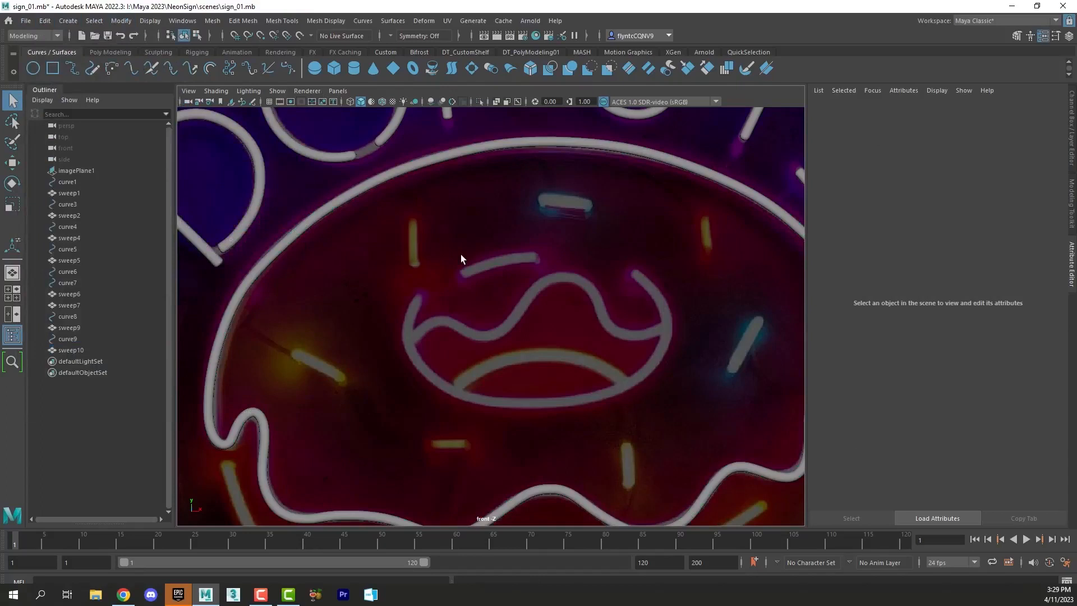
mouse_move(580, 412)
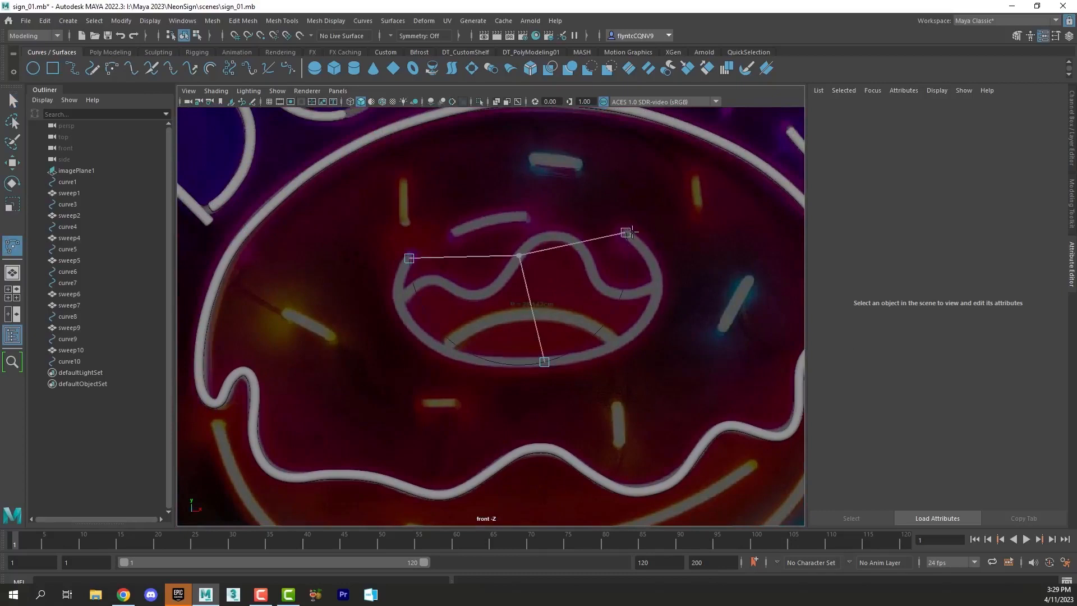
mouse_move(696, 323)
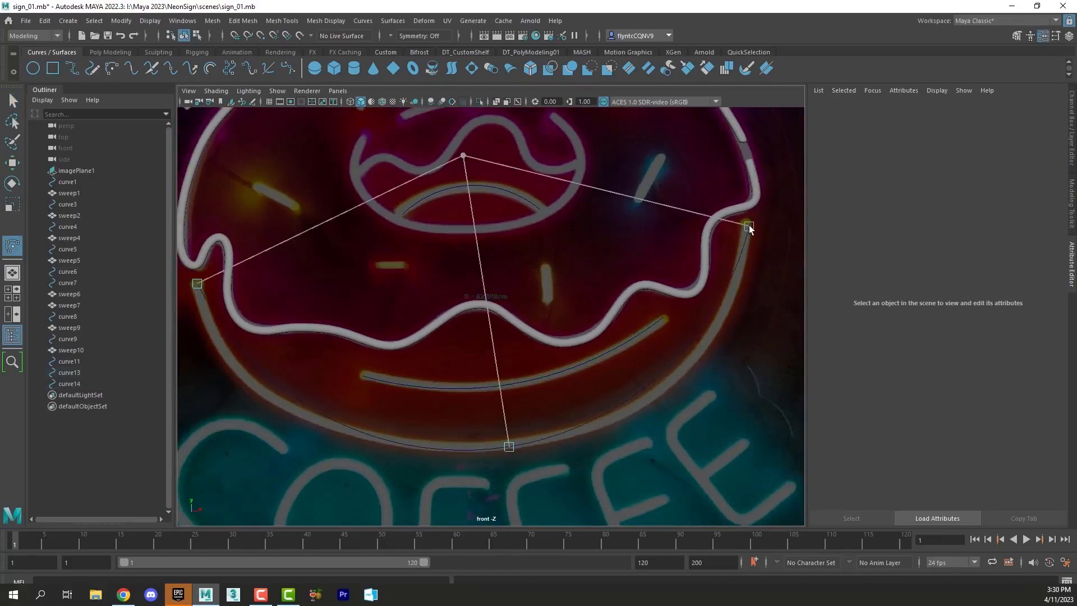
Step: End the three-point arc at the donut's right edge to trace its lower outline
click(632, 392)
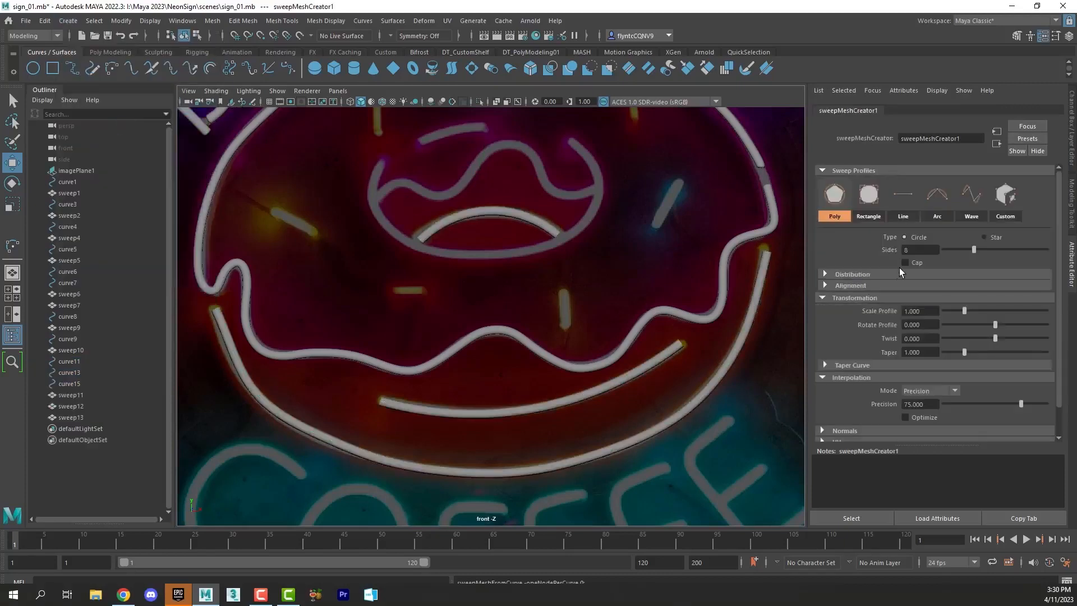
Step: Cap the new tube and smooth the three selected sweep11–13 tubes
click(907, 263)
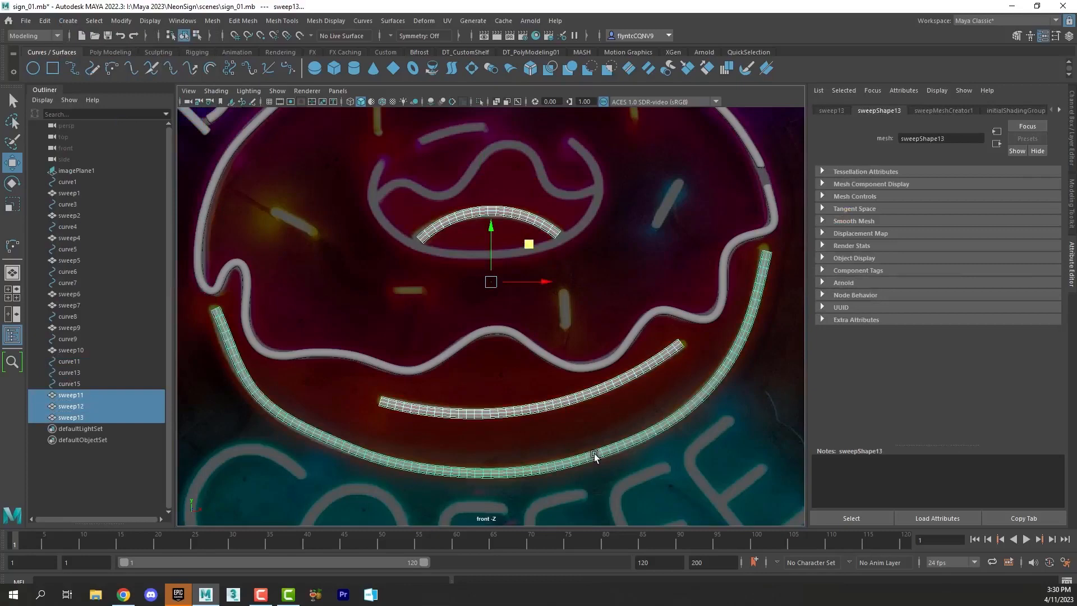
click(212, 21)
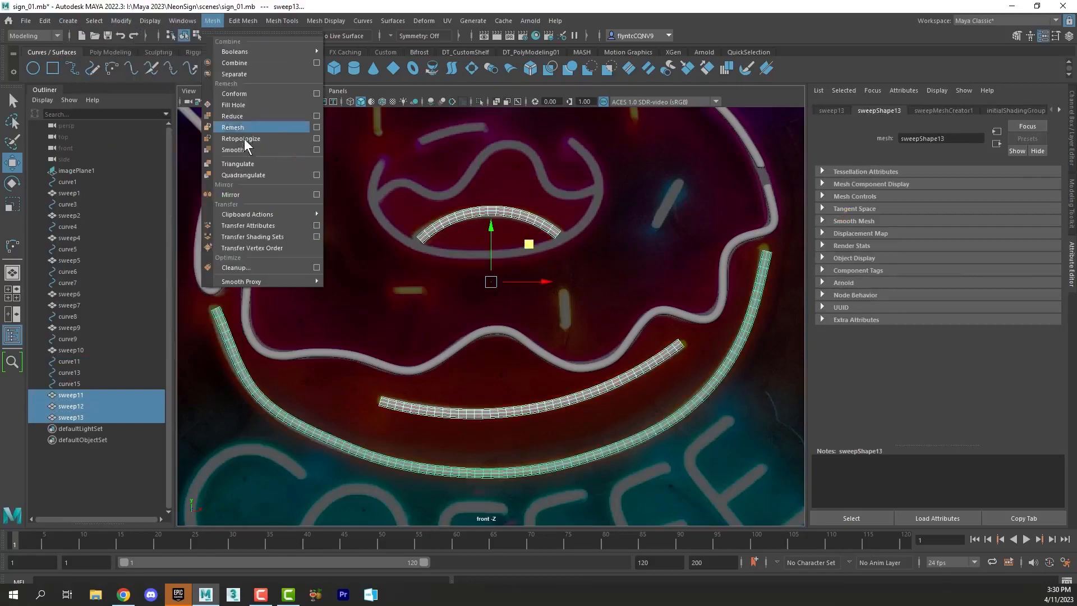
click(233, 149)
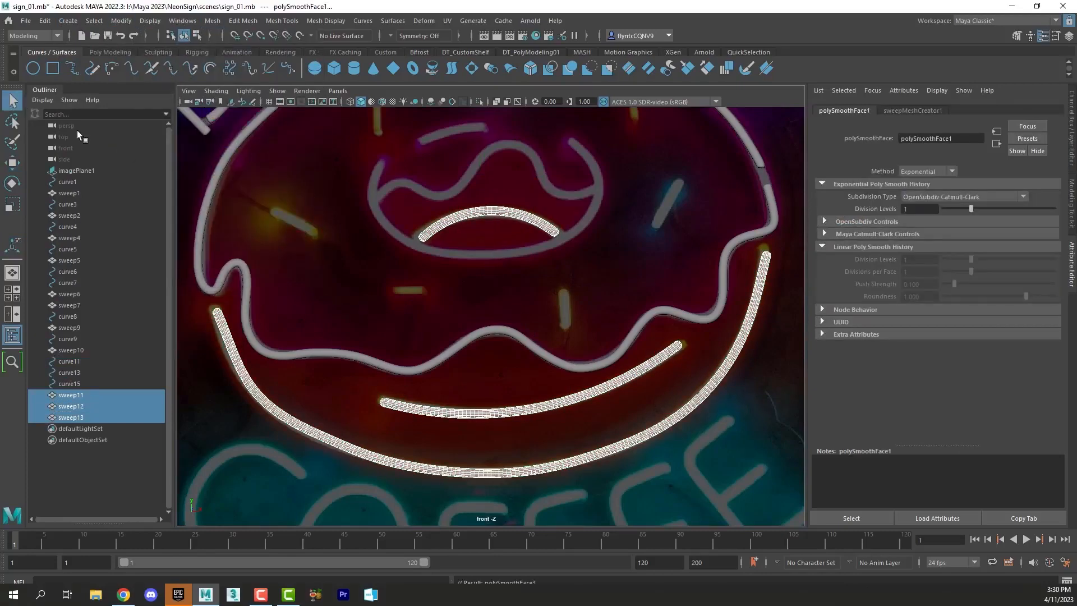
Step: Clear the tubes' history and start curve16 along the donut hole outline
click(44, 20)
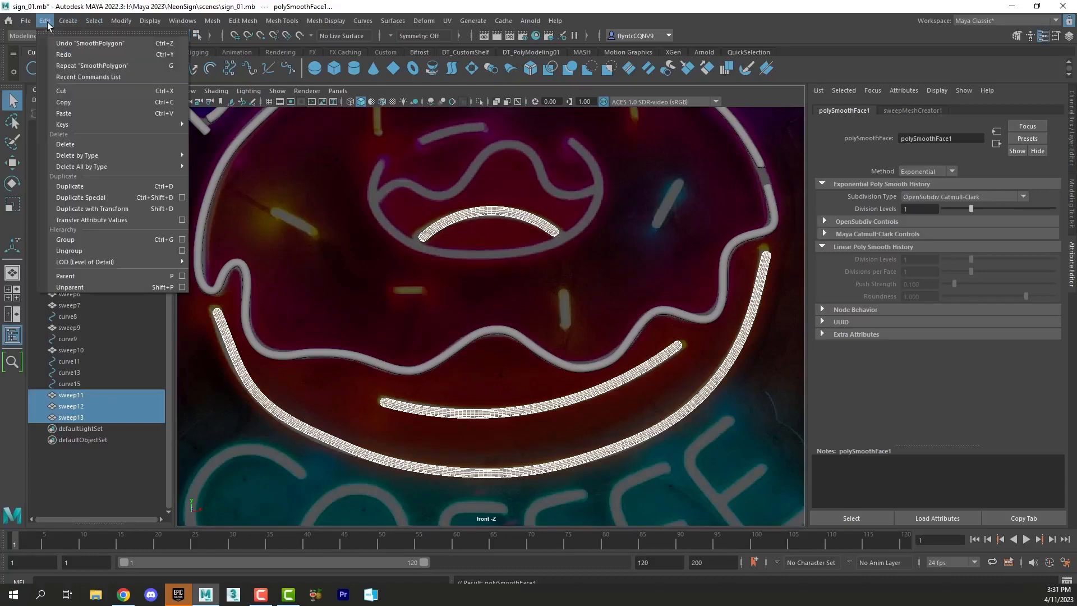
mouse_move(78, 155)
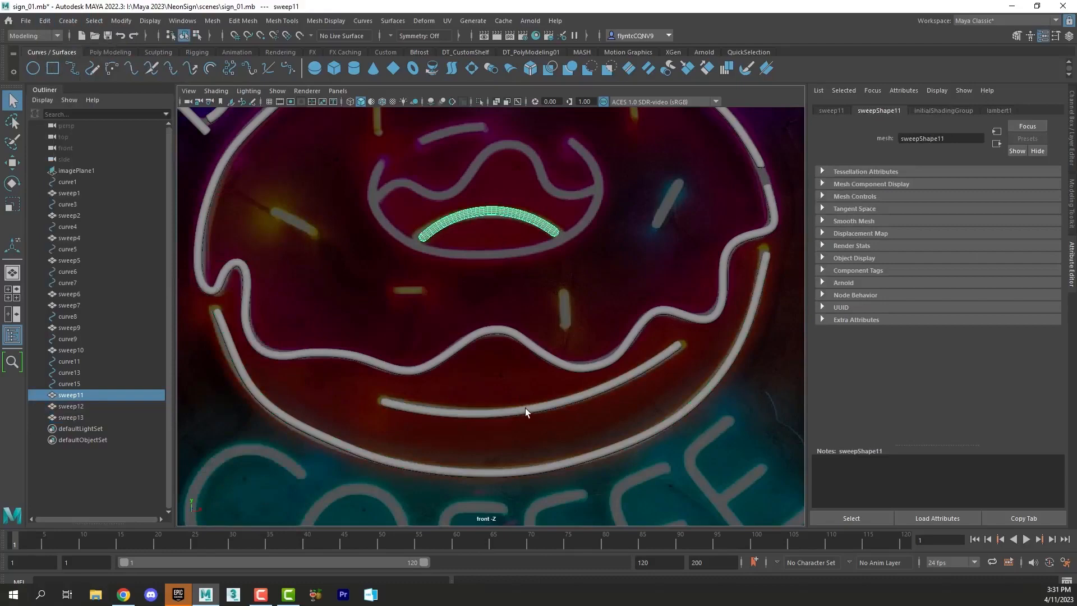
click(44, 21)
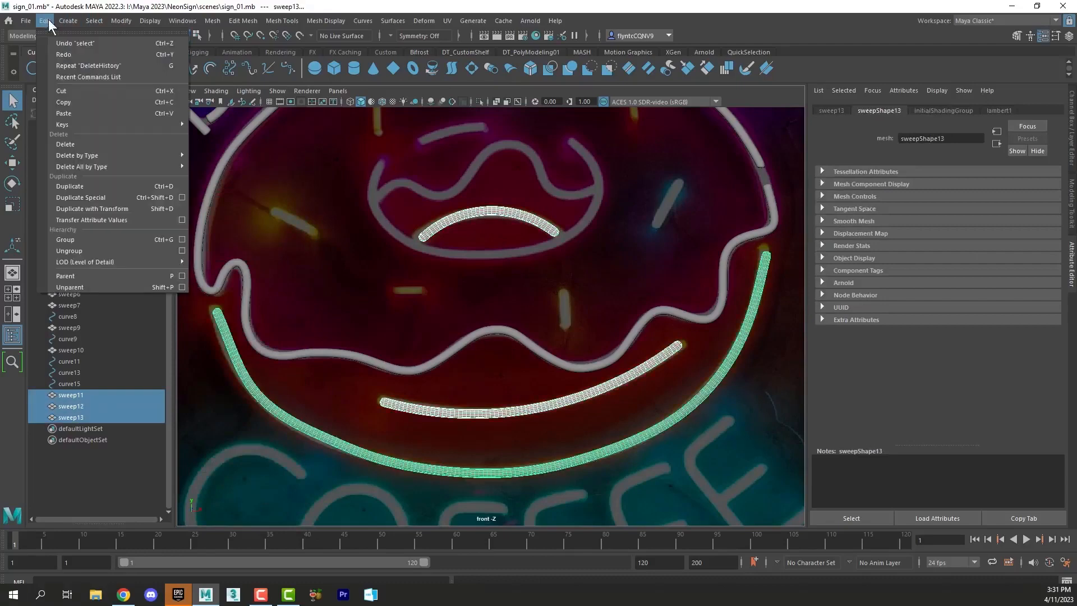
click(511, 318)
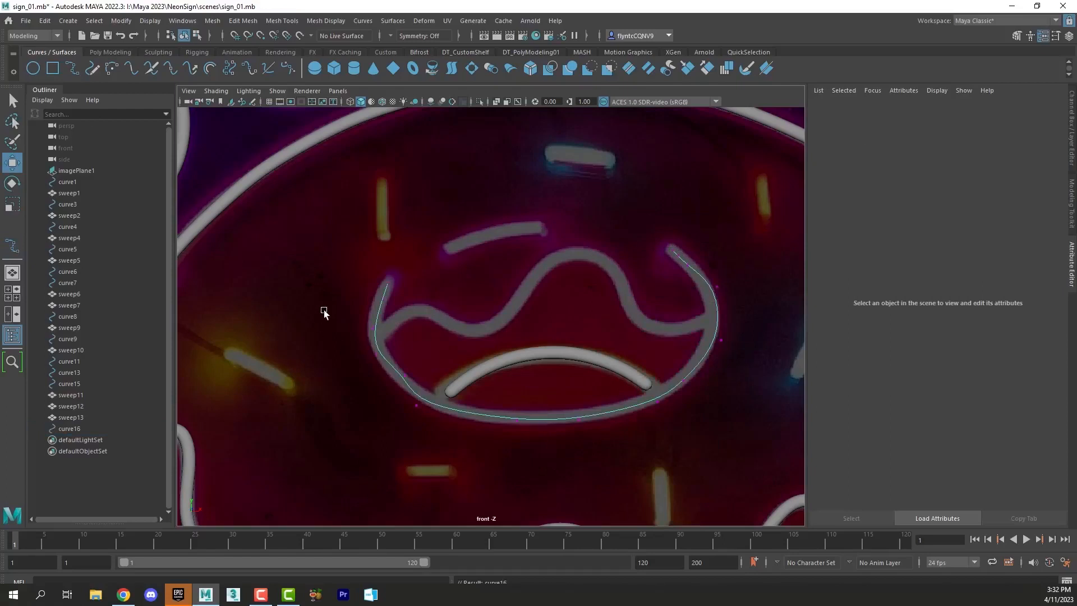
Step: Move curve16's control vertices onto the U-shaped hole rim and return to Object Mode
click(406, 278)
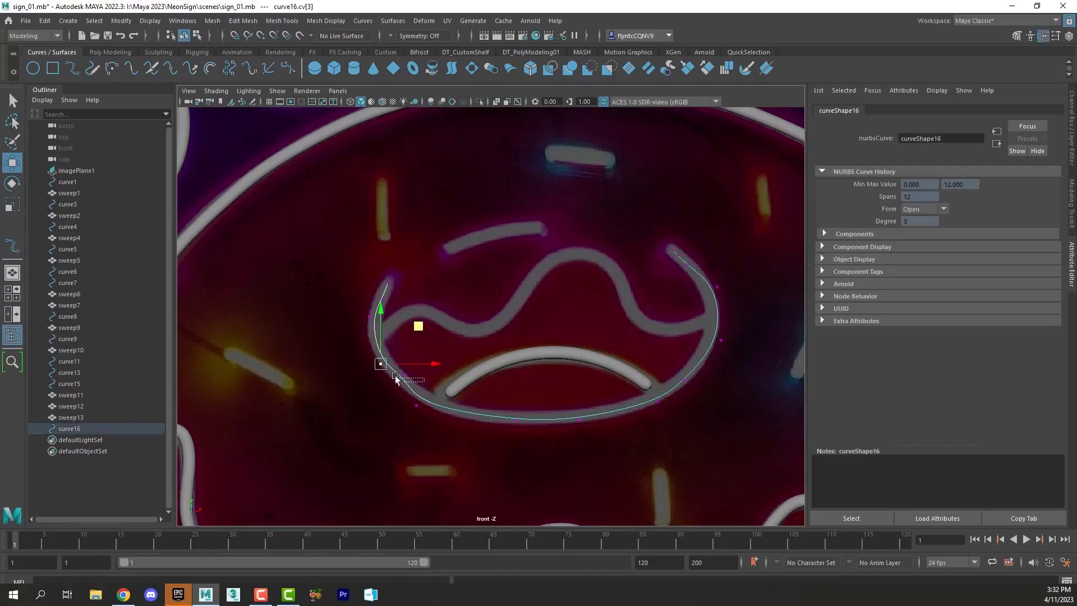
drag(381, 363, 398, 385)
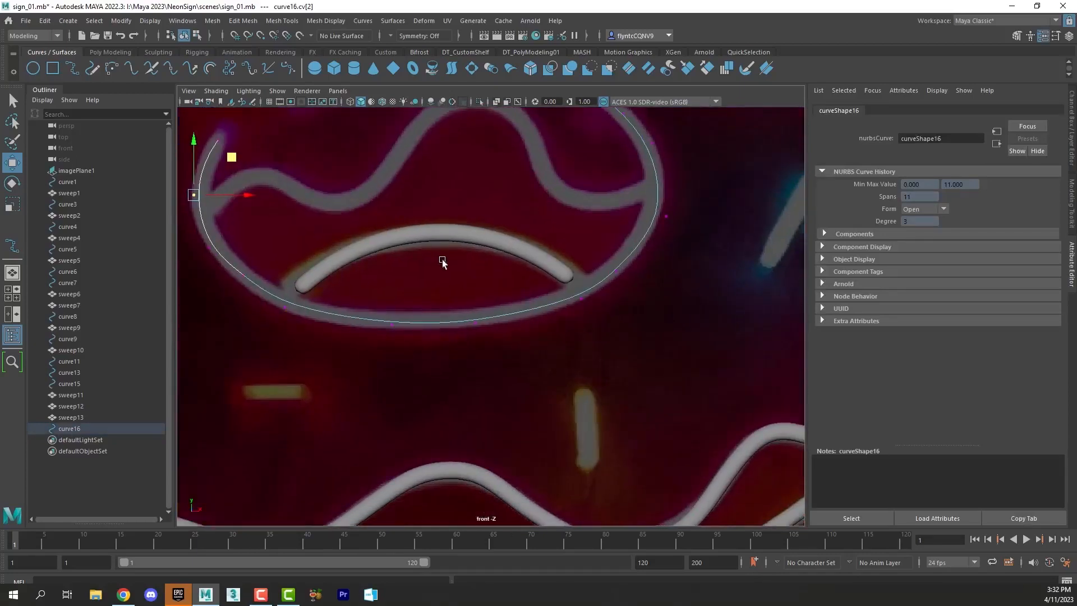
right_click(443, 262)
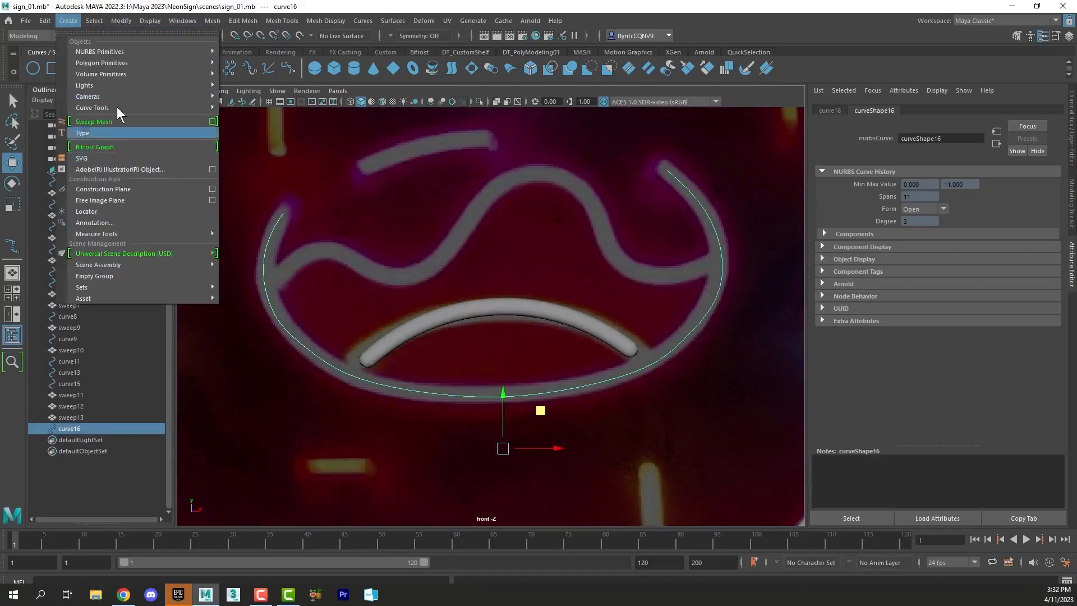
Step: Create a capped Sweep Mesh (sweep14) along curve16 and smooth it
click(94, 121)
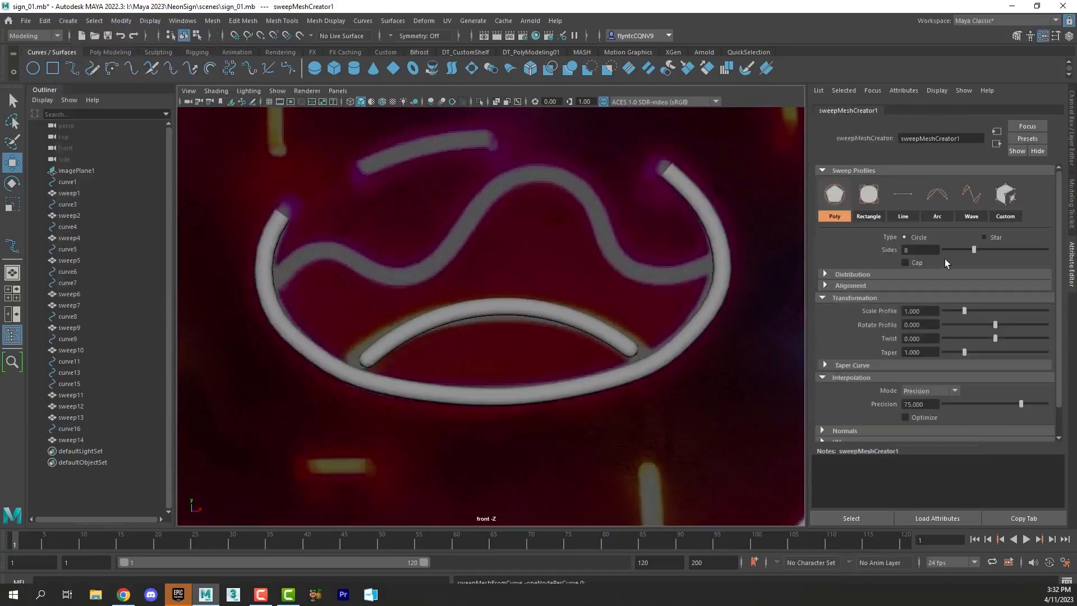
click(908, 262)
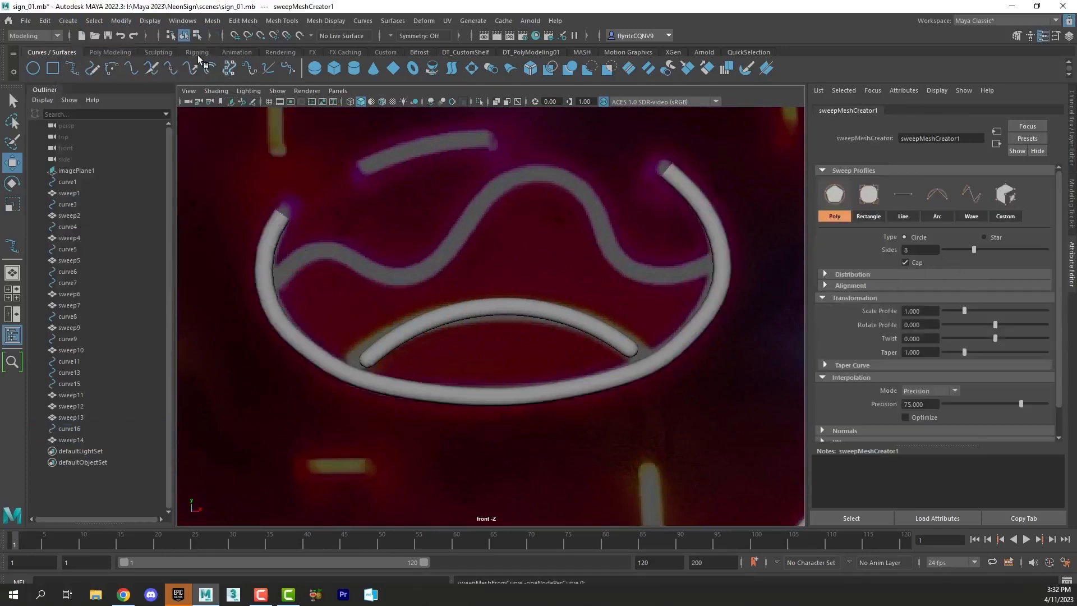
click(70, 439)
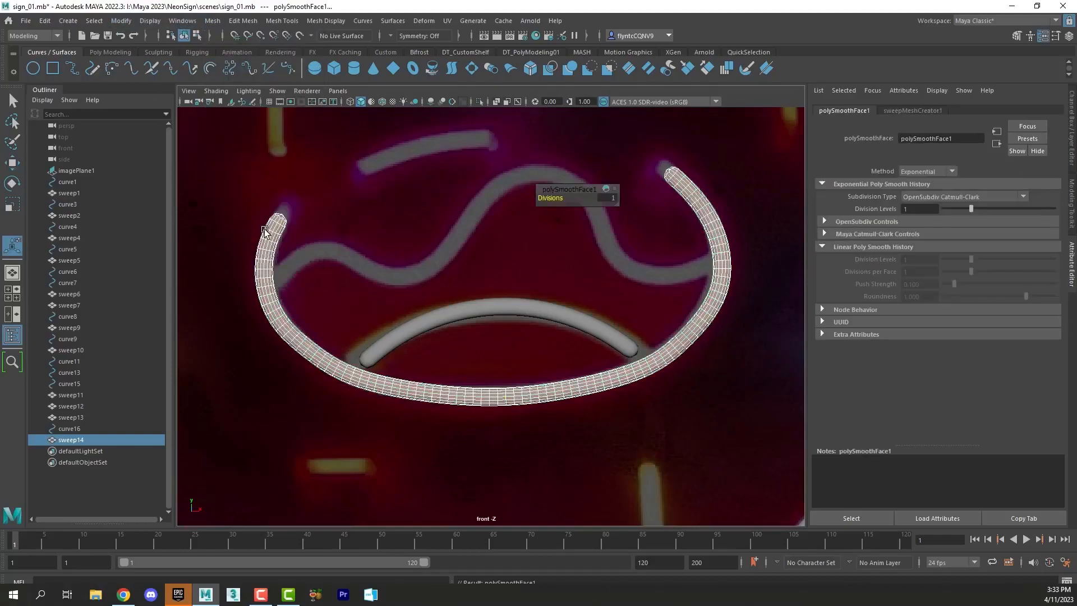
click(43, 20)
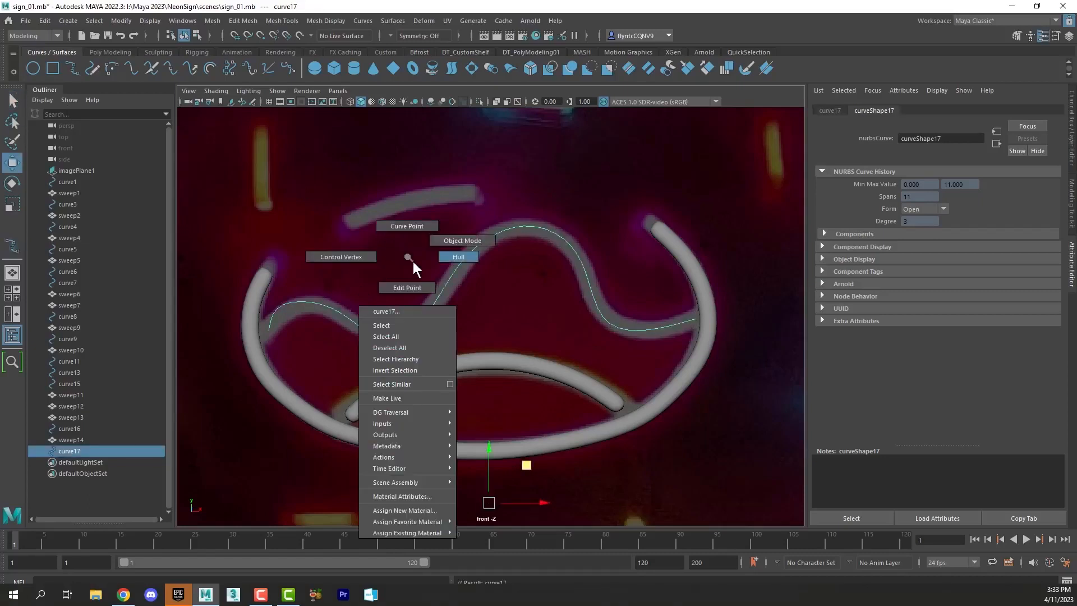
Step: Reposition curve17's control vertices onto the wavy icing line and return to Object Mode
click(340, 256)
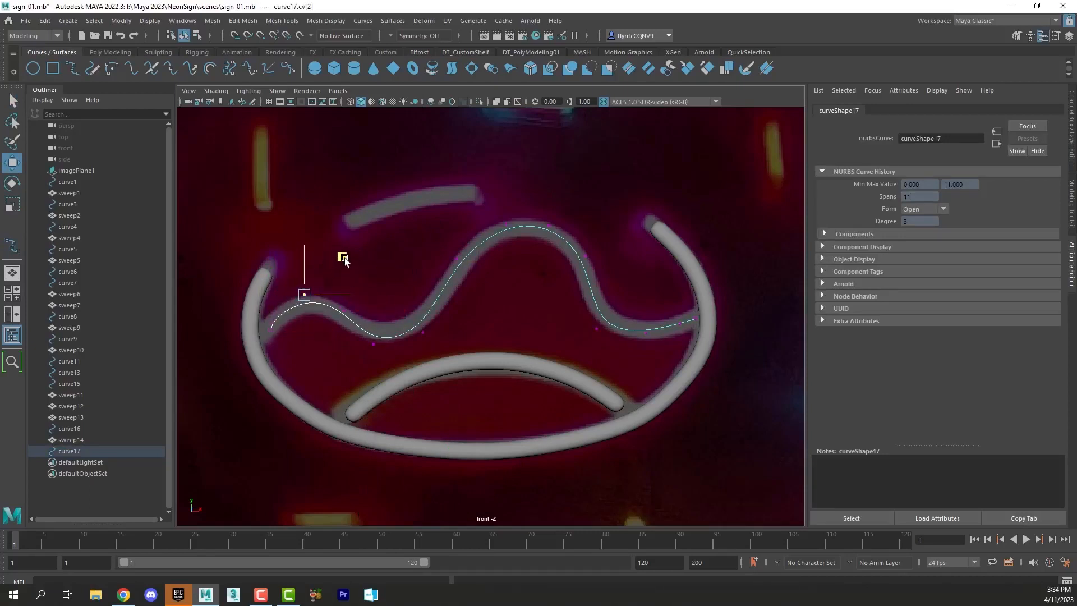
click(426, 325)
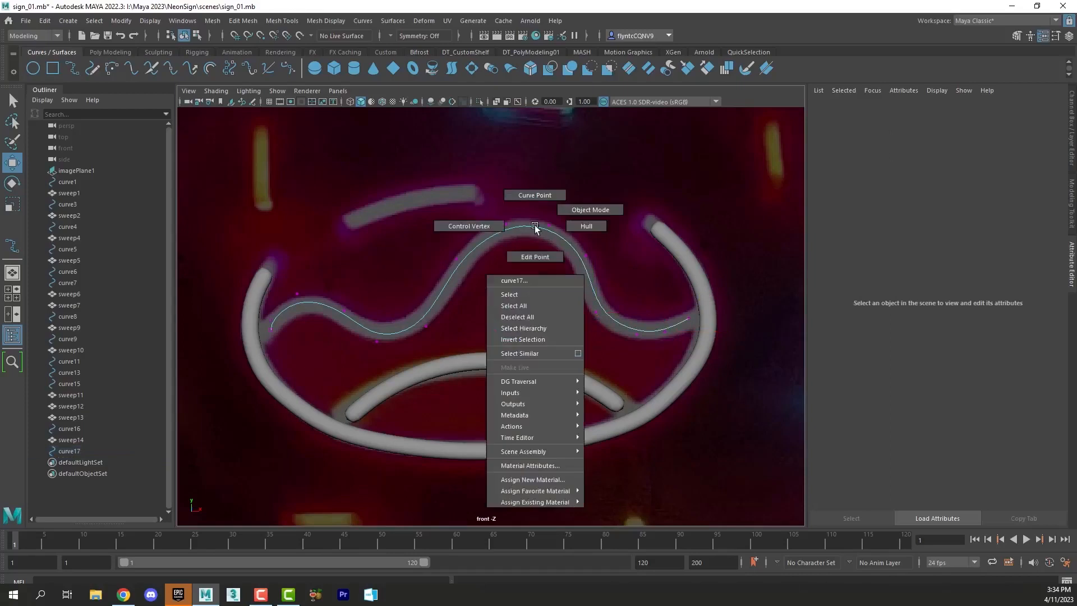
click(67, 20)
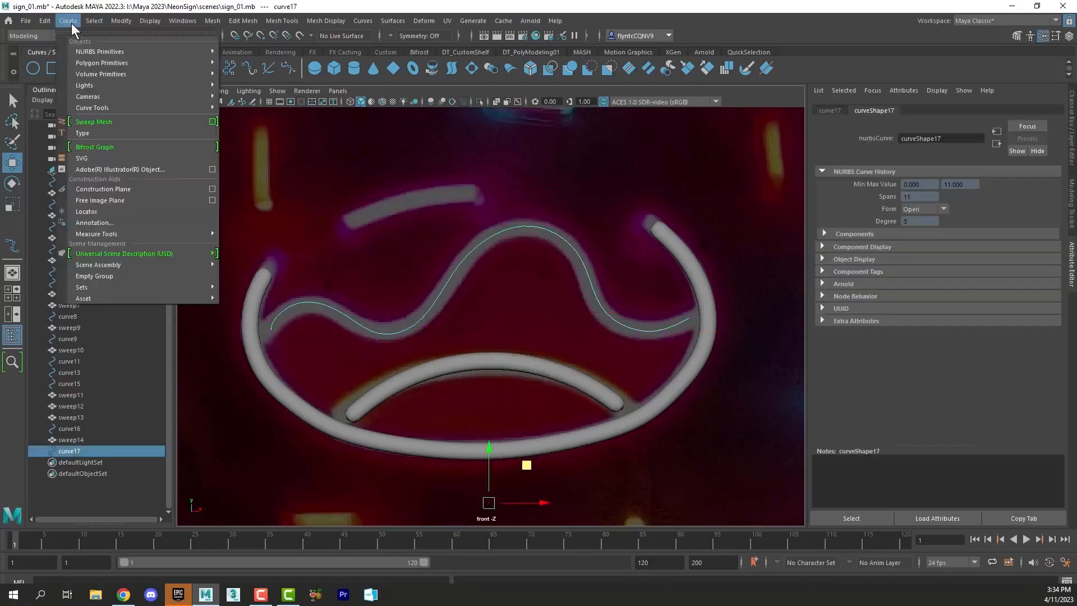
Step: Create a Sweep Mesh tube (sweep15) along curve17 and smooth it
click(93, 121)
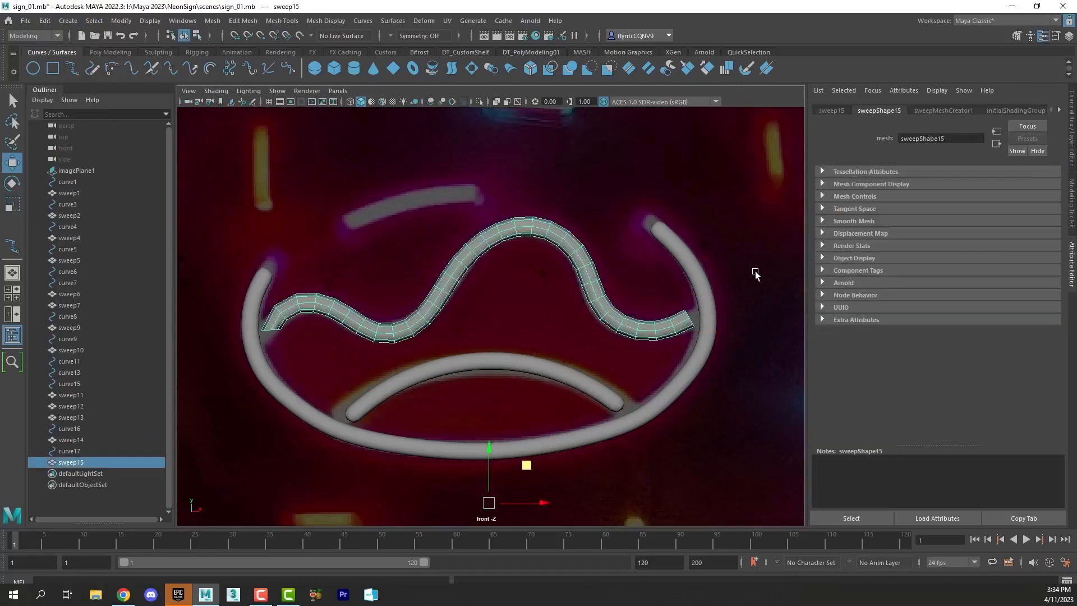
click(943, 110)
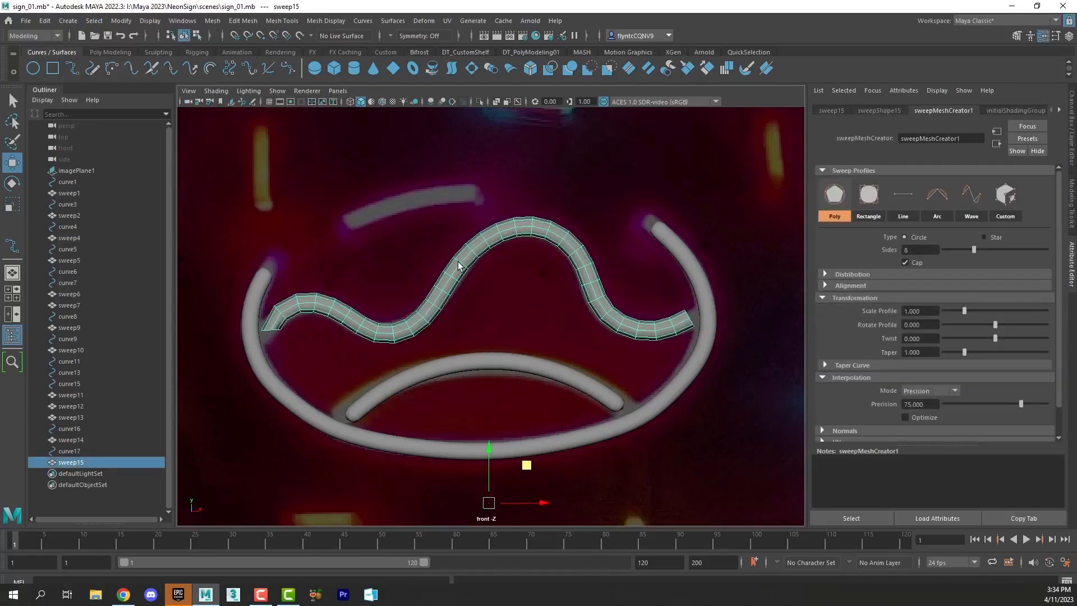
click(212, 21)
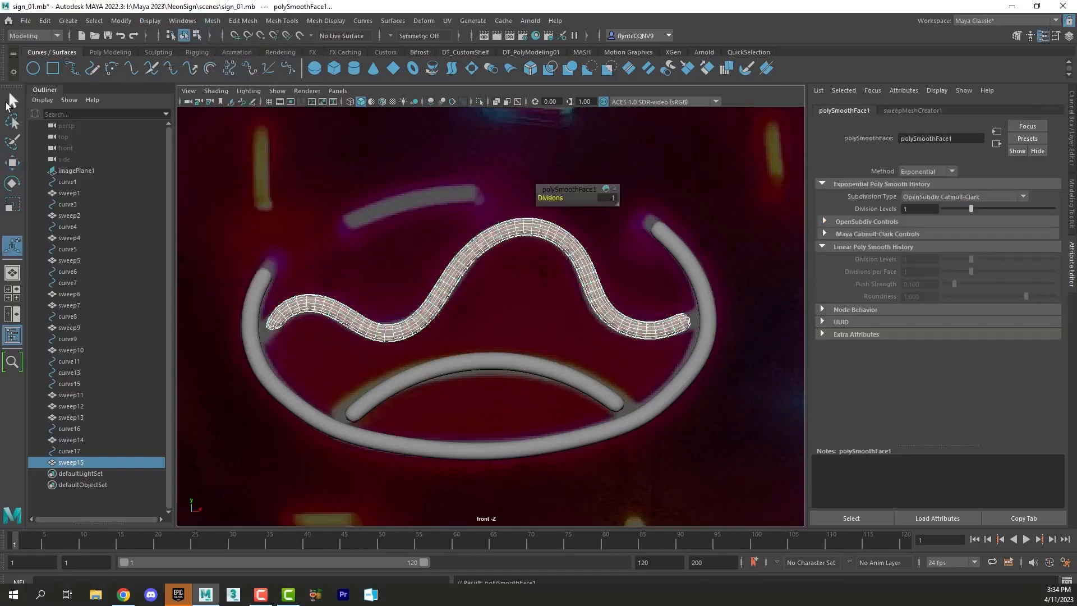
Step: Return sweep15 to Object Mode and start curve18 over the sprinkle above the hole
right_click(512, 230)
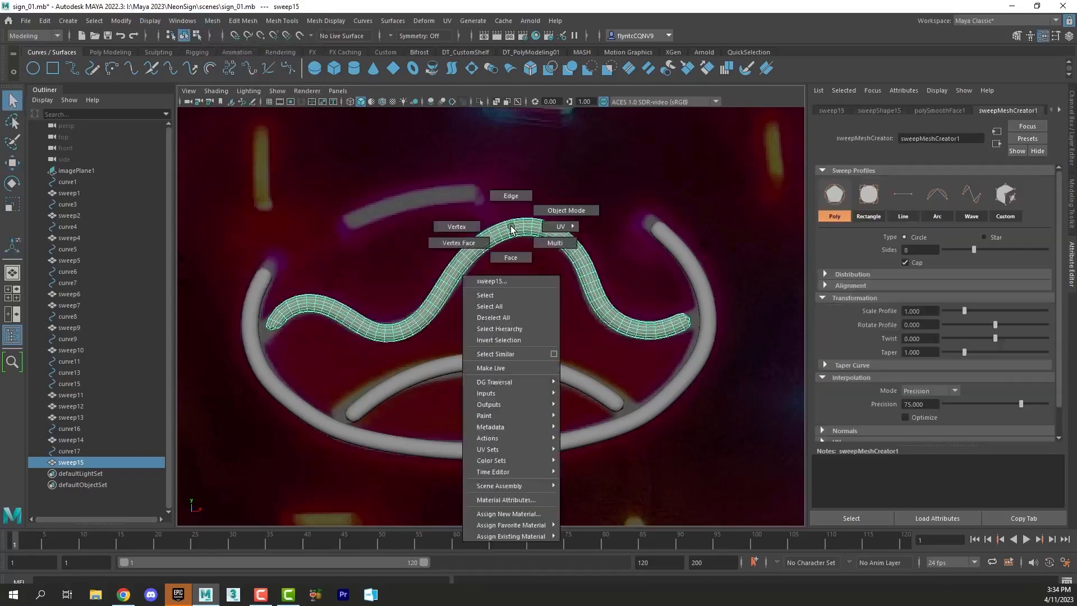
click(44, 20)
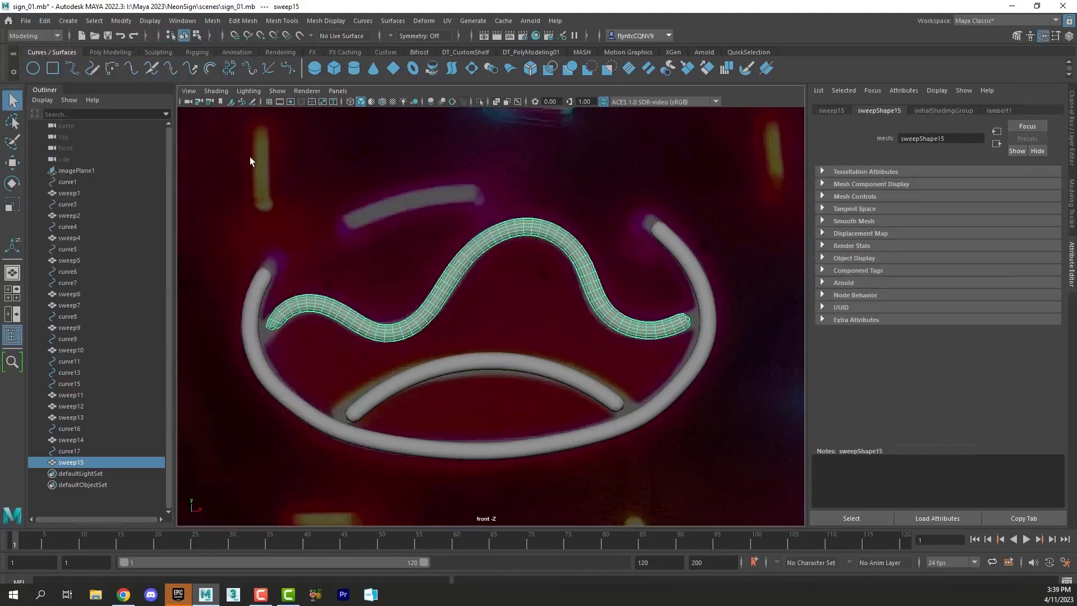
click(345, 212)
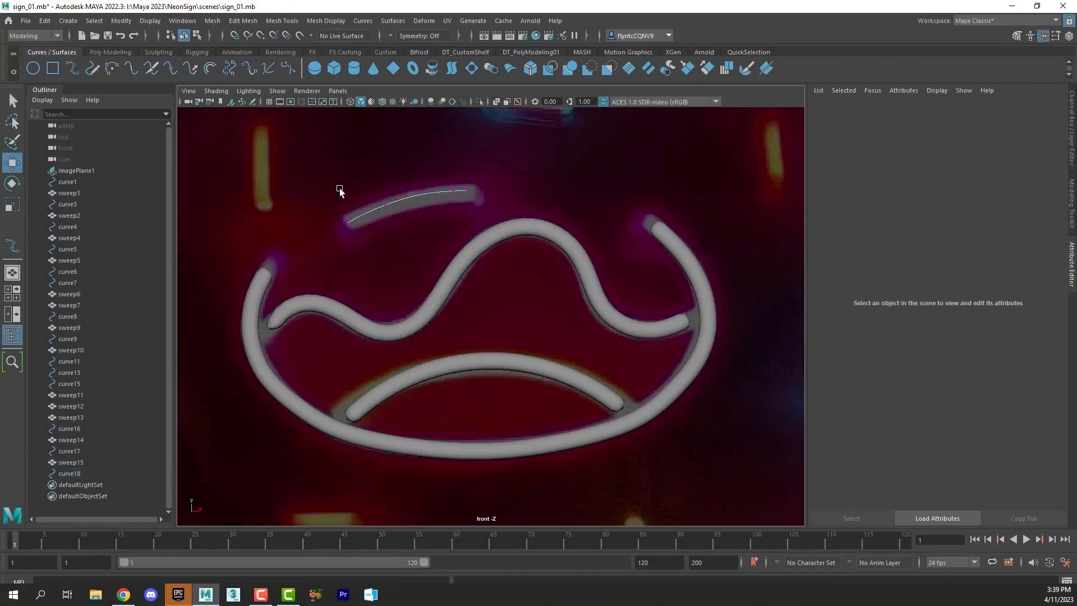
Step: Create a Sweep Mesh tube (sweep16) along curve18 and smooth it
click(412, 206)
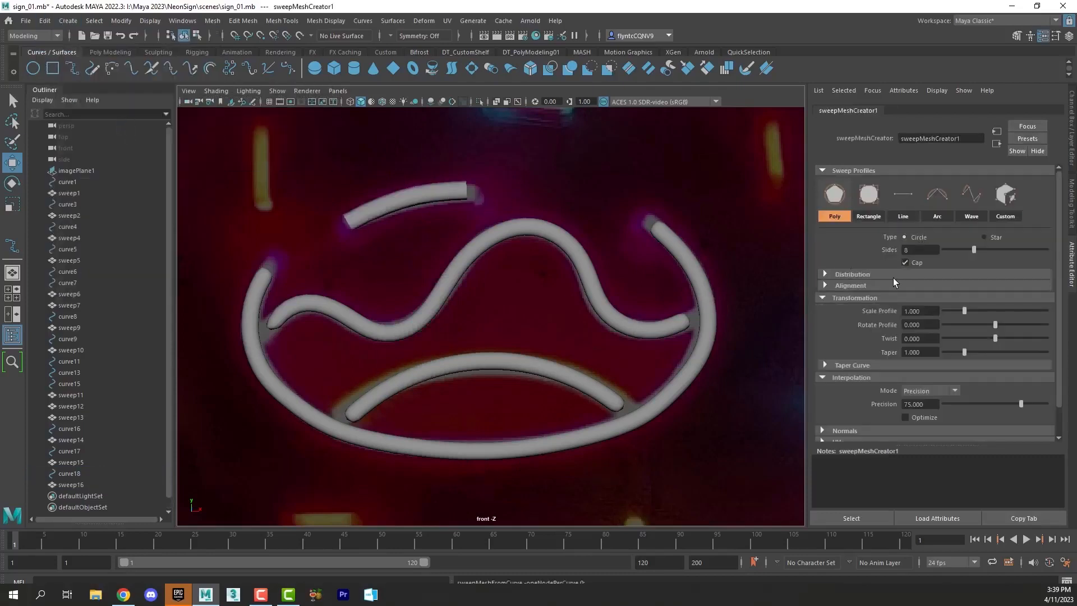
click(71, 485)
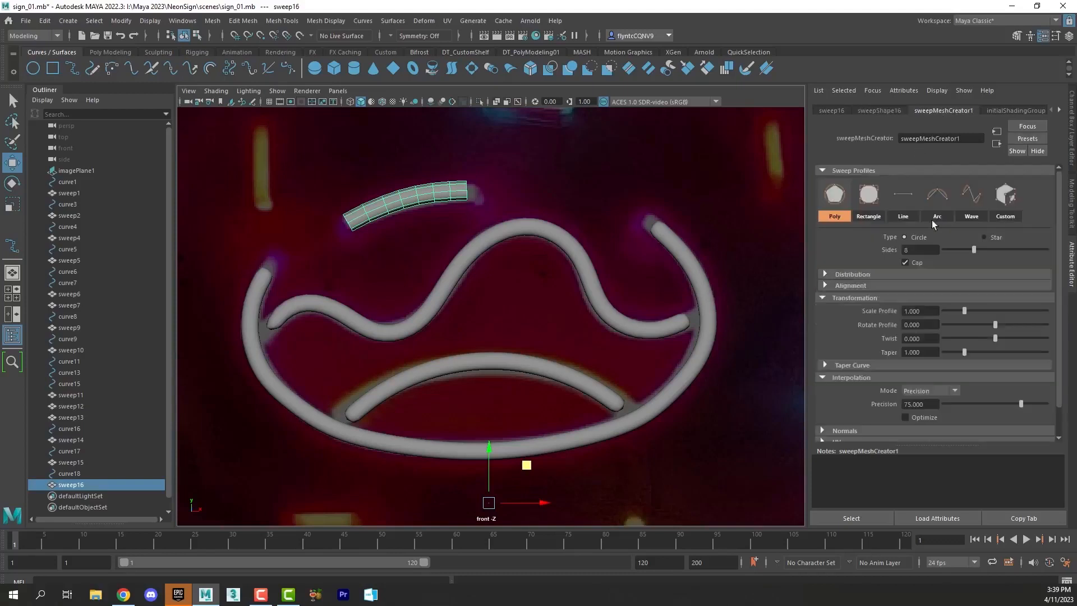
click(182, 20)
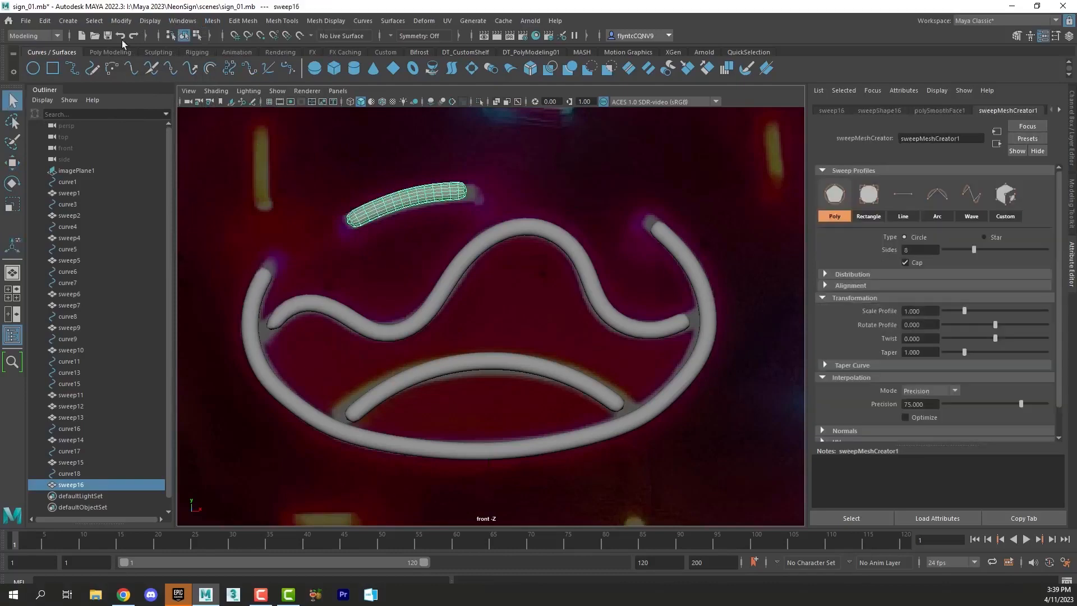
click(43, 20)
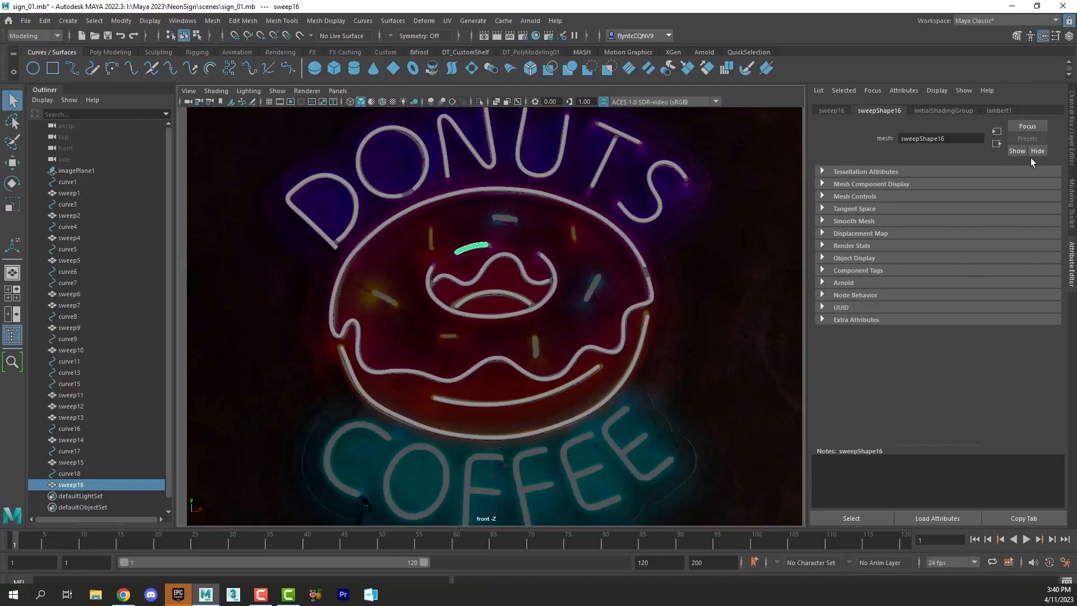
mouse_move(1032, 161)
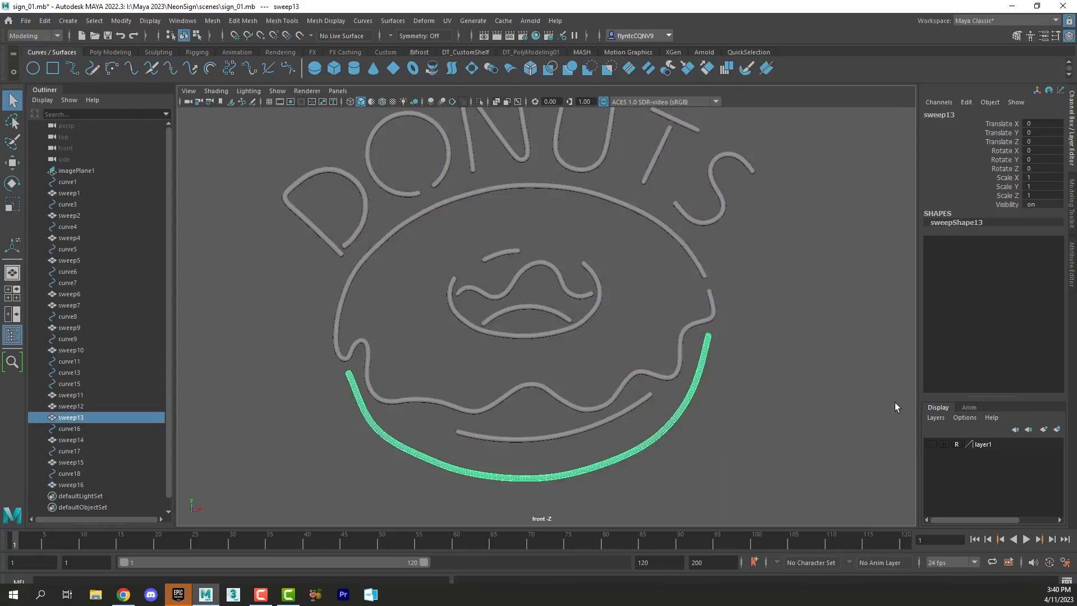
mouse_move(442, 161)
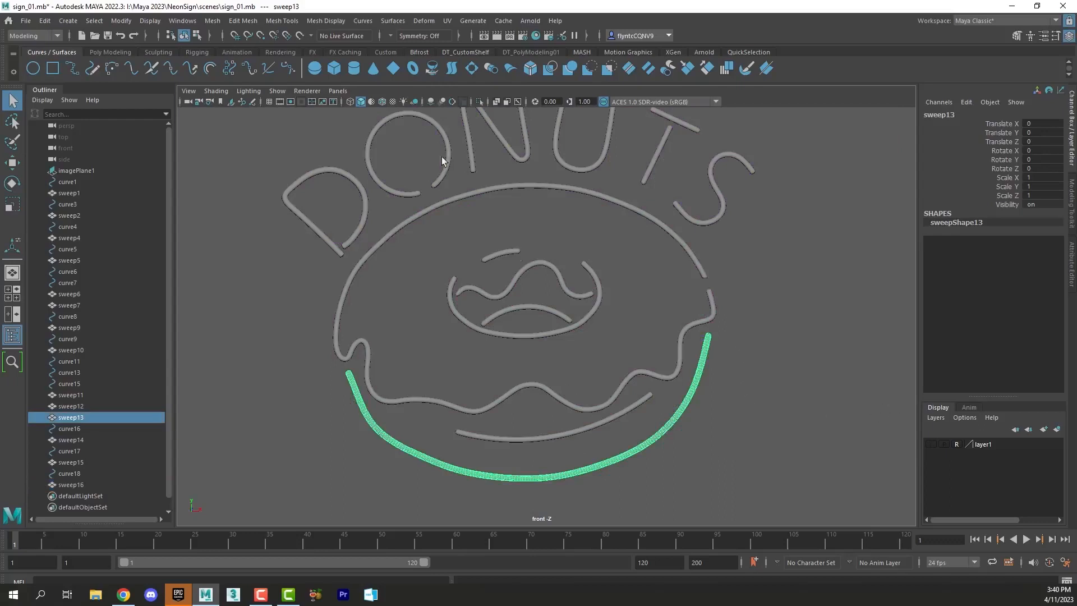
mouse_move(761, 404)
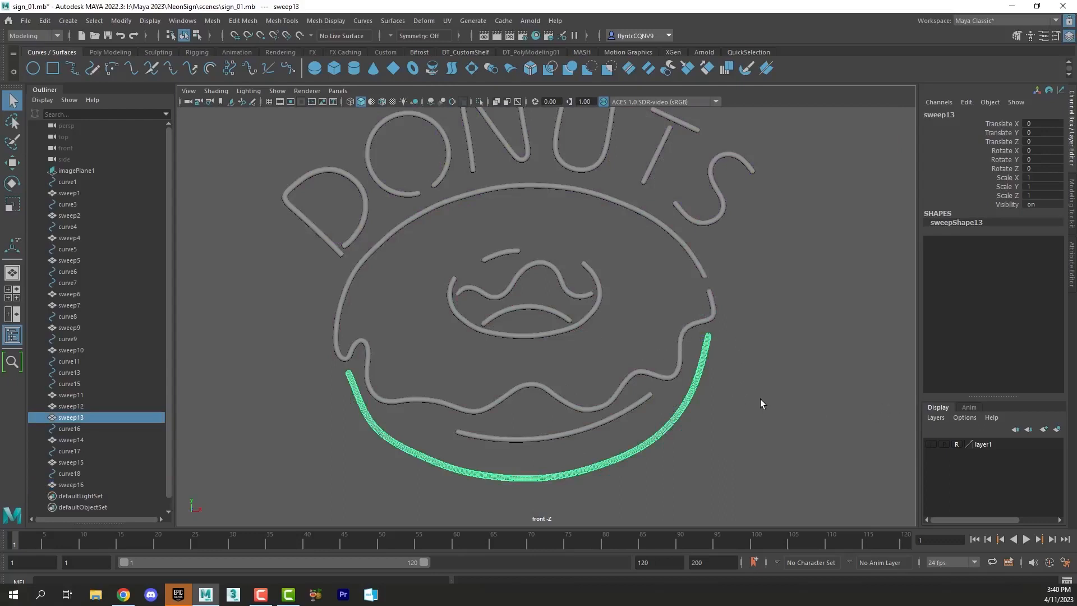